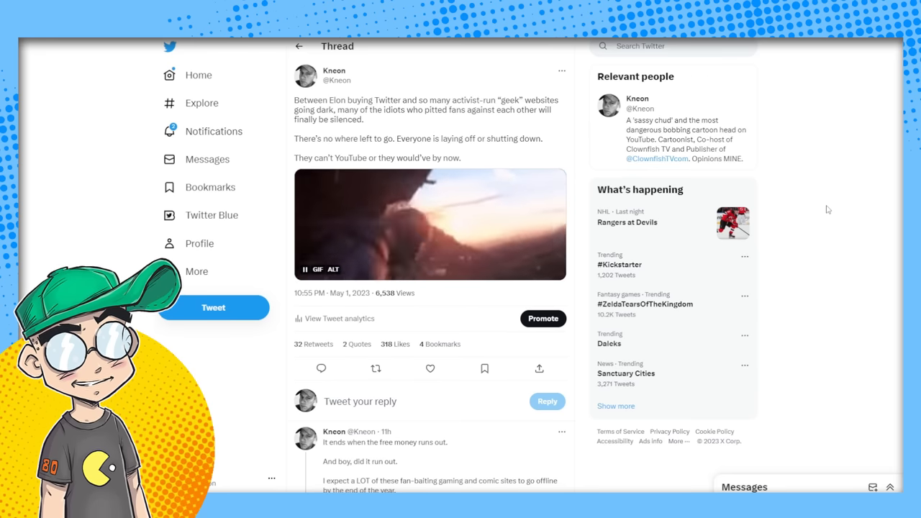
mouse_move(557, 93)
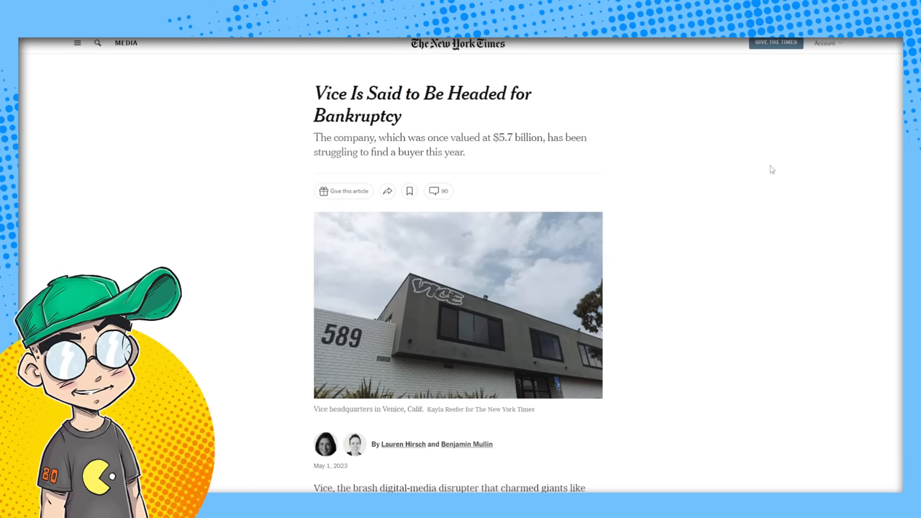
mouse_move(725, 236)
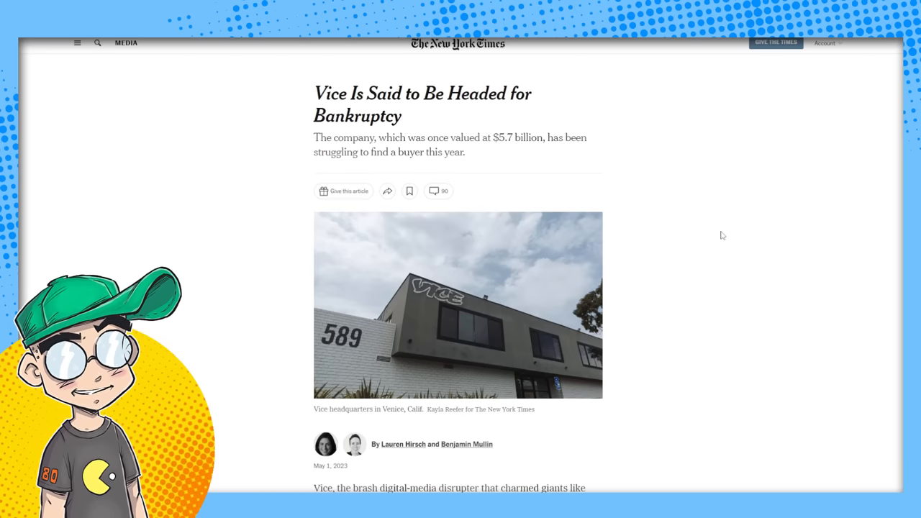
scroll(down, 3)
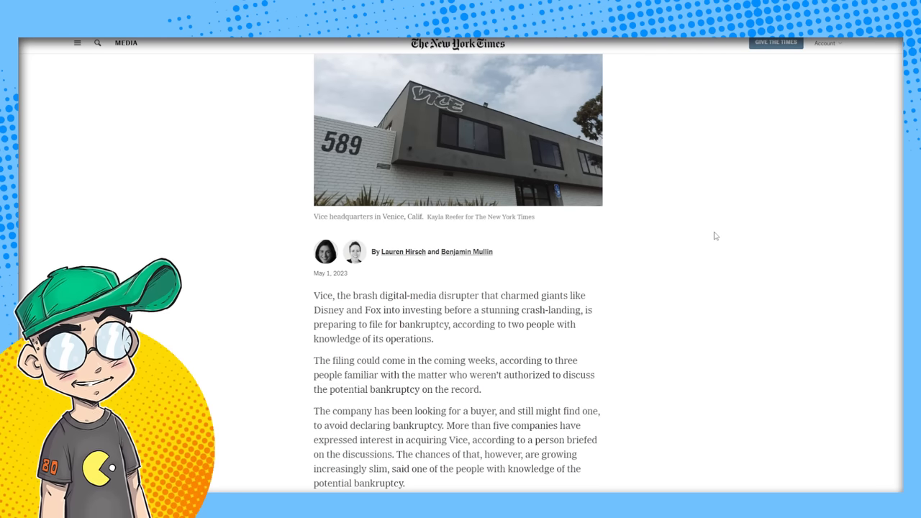
scroll(down, 3)
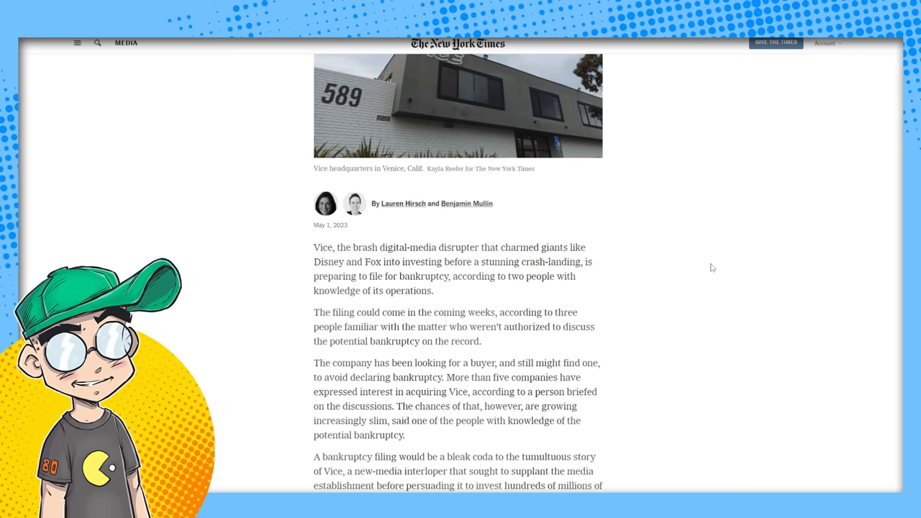
mouse_move(739, 343)
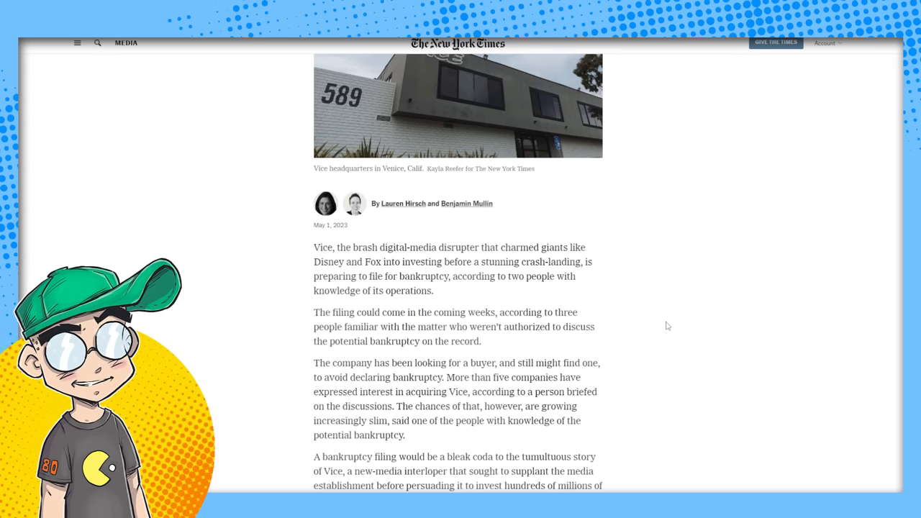
scroll(down, 3)
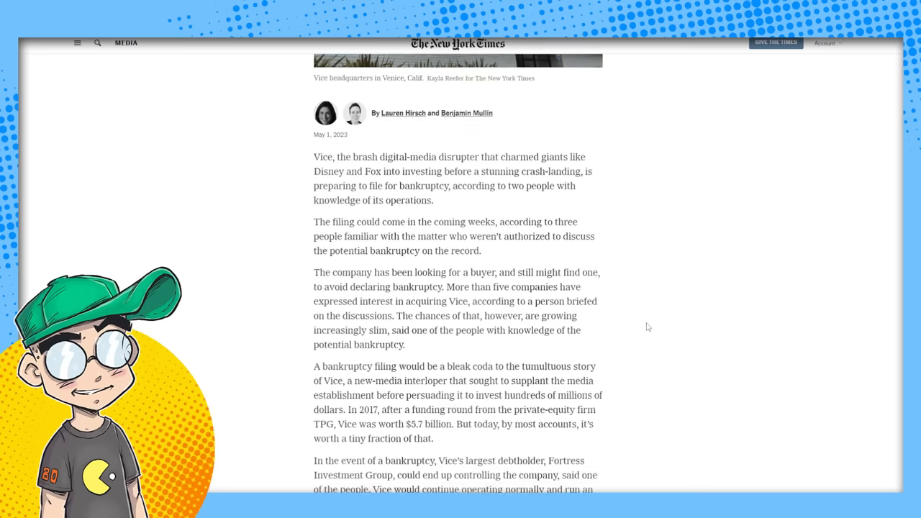
scroll(up, 3)
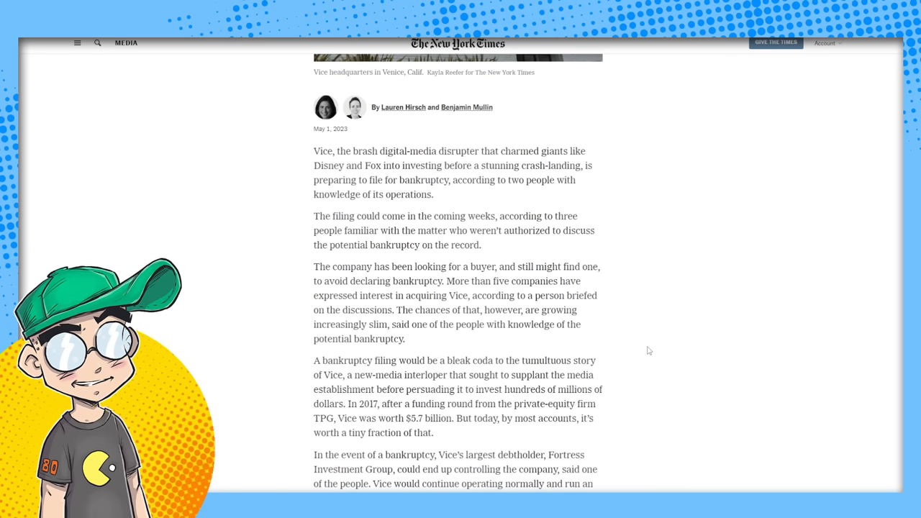
scroll(down, 3)
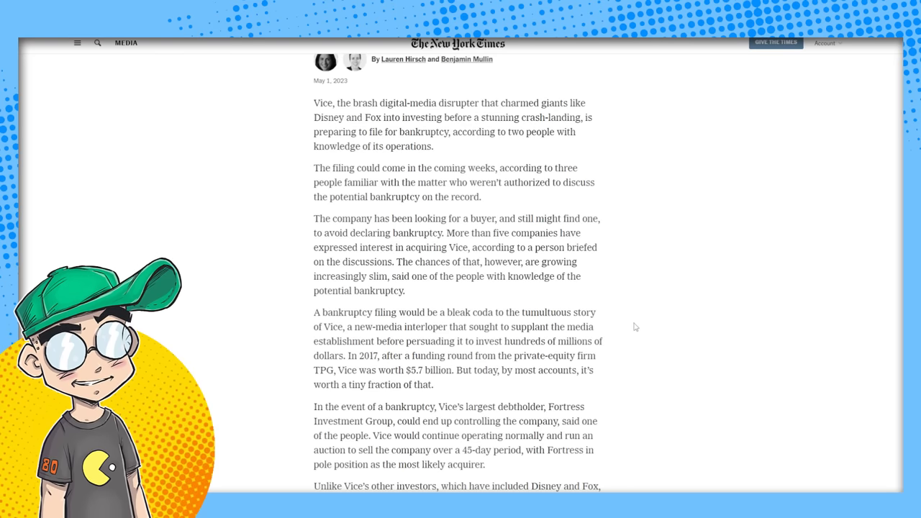
scroll(down, 3)
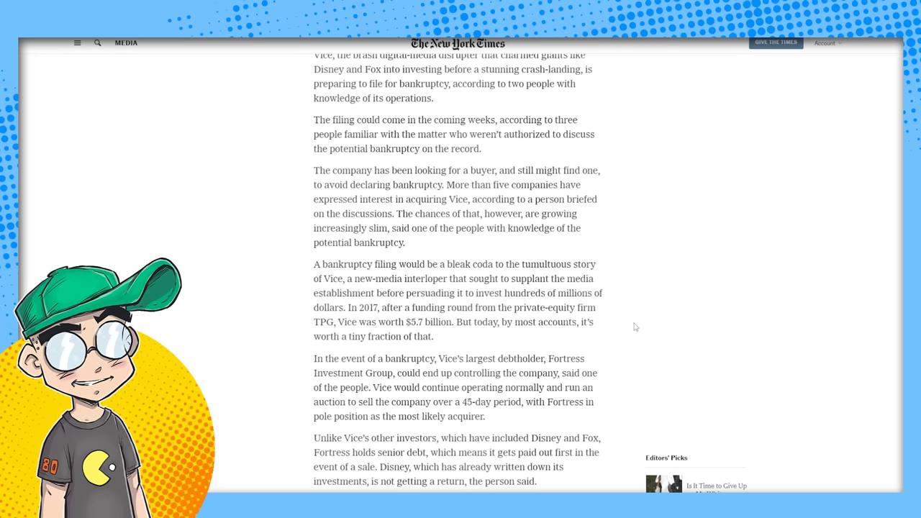
scroll(down, 3)
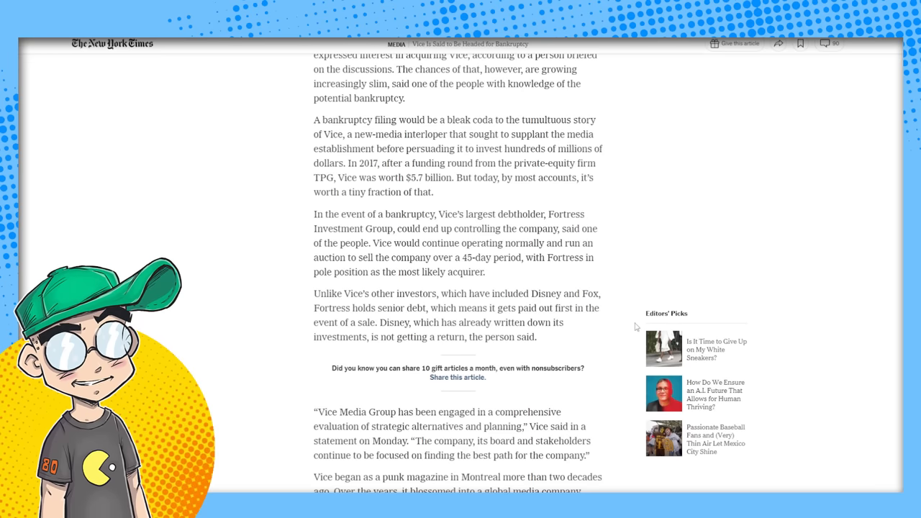
mouse_move(558, 325)
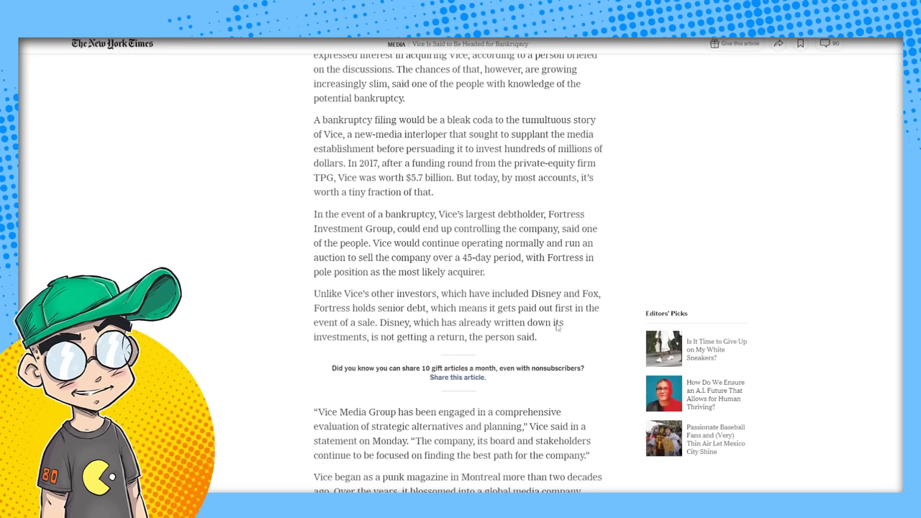
scroll(down, 3)
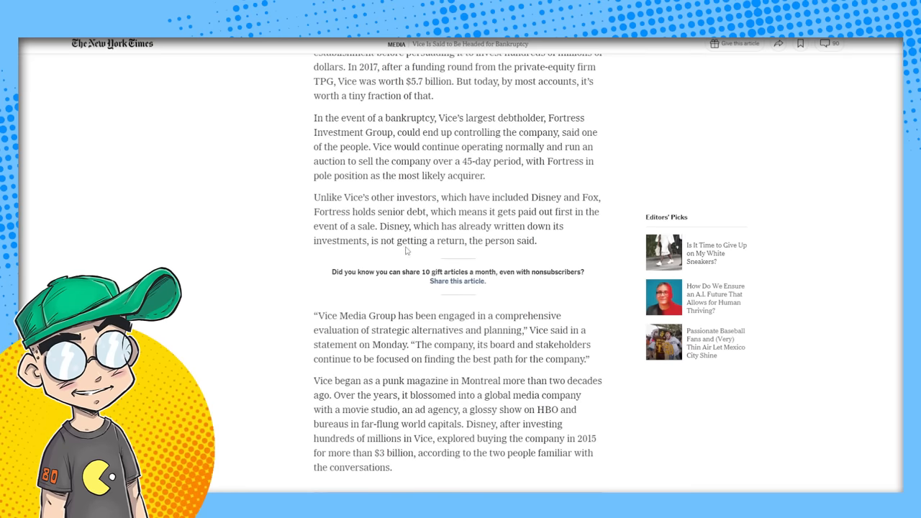
mouse_move(392, 256)
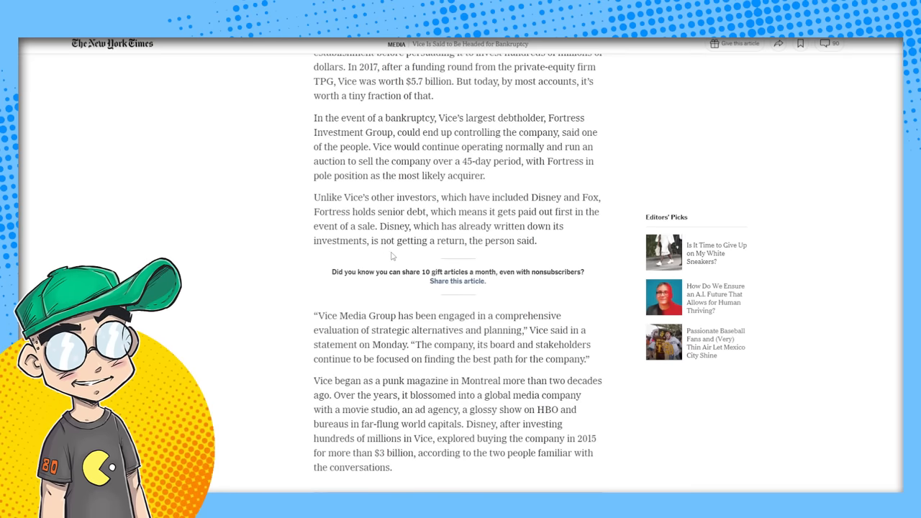
scroll(down, 3)
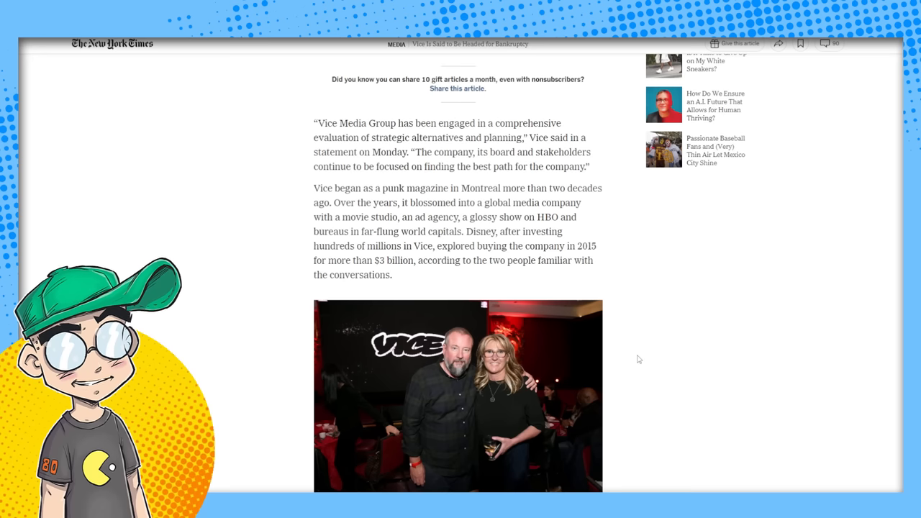
mouse_move(544, 363)
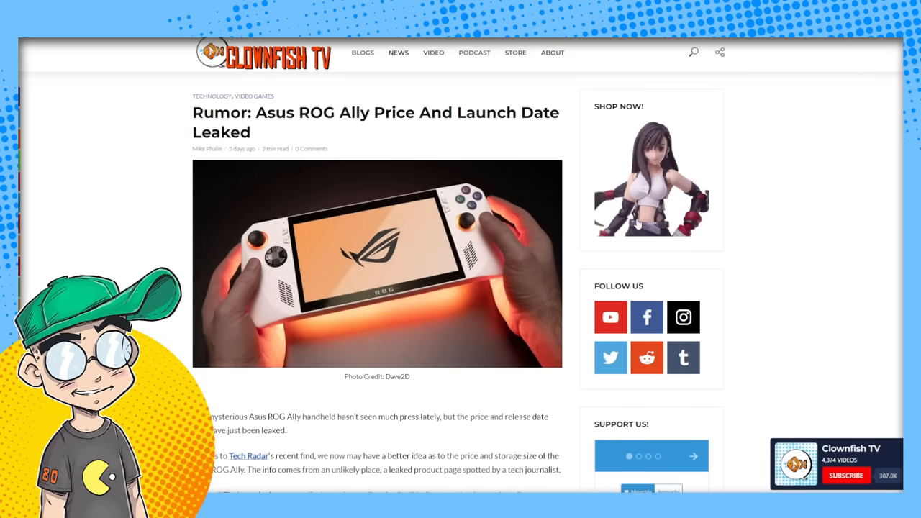
mouse_move(832, 271)
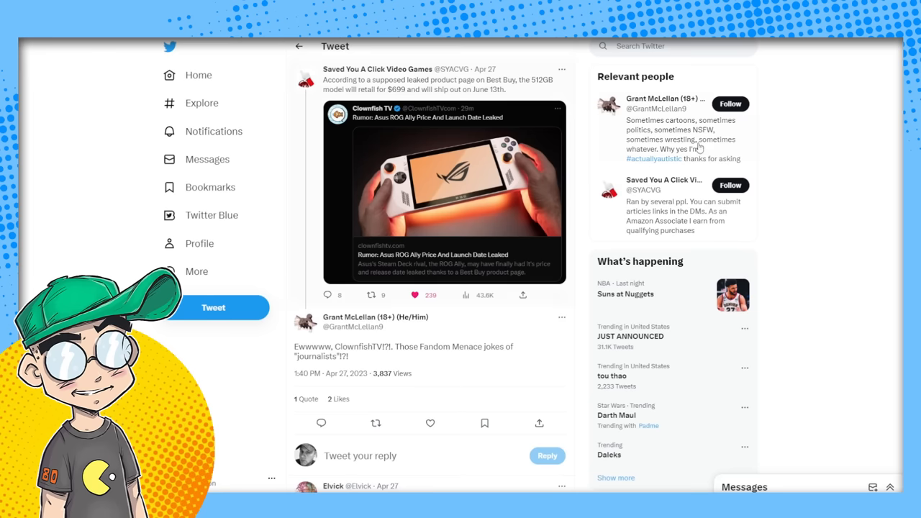
scroll(down, 3)
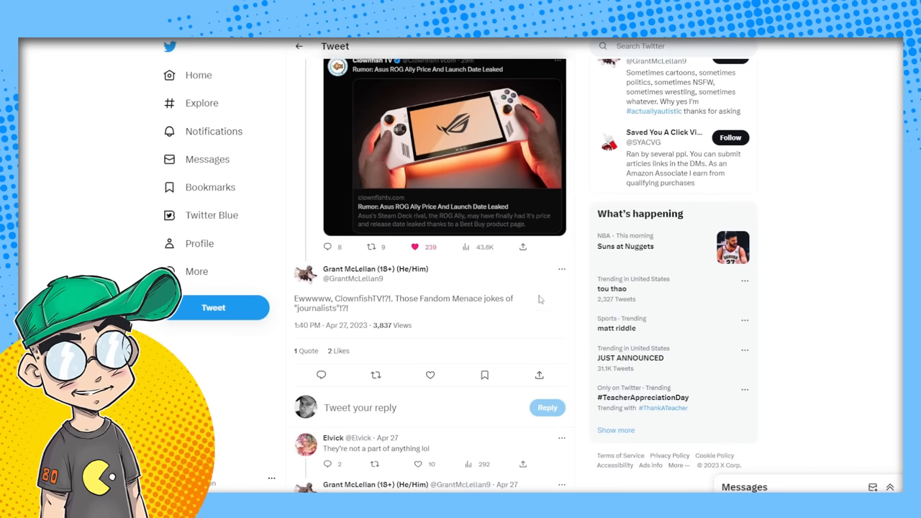
scroll(down, 3)
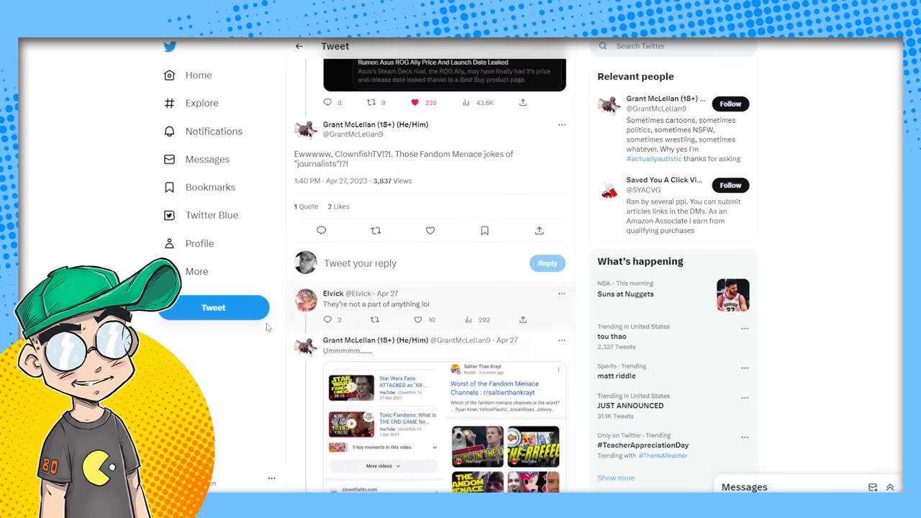
mouse_move(512, 289)
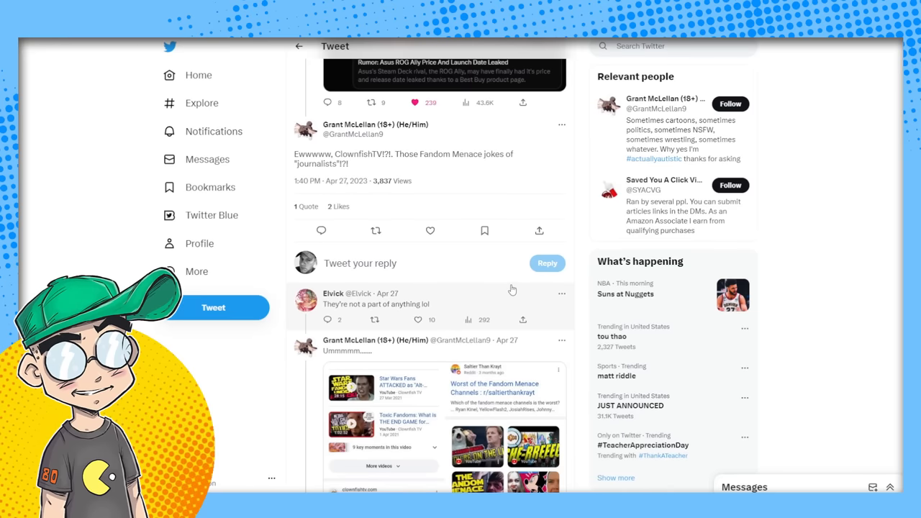
scroll(down, 3)
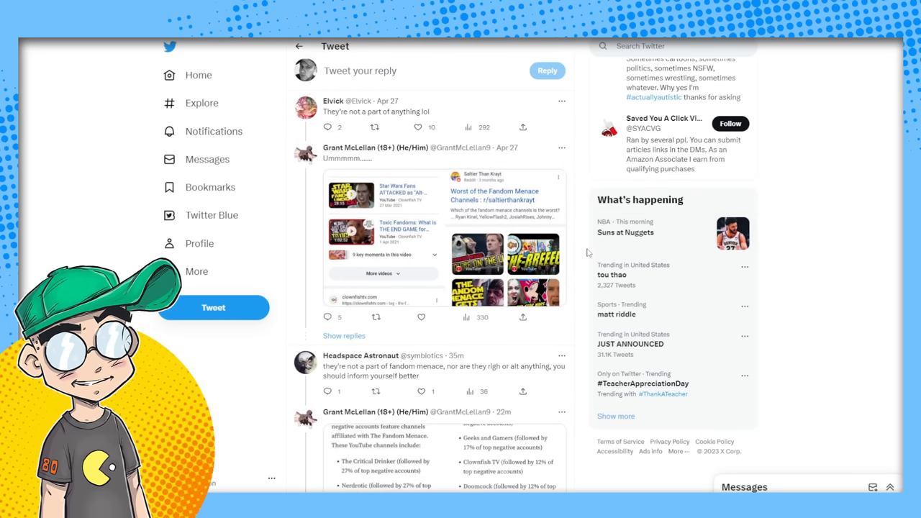
scroll(down, 3)
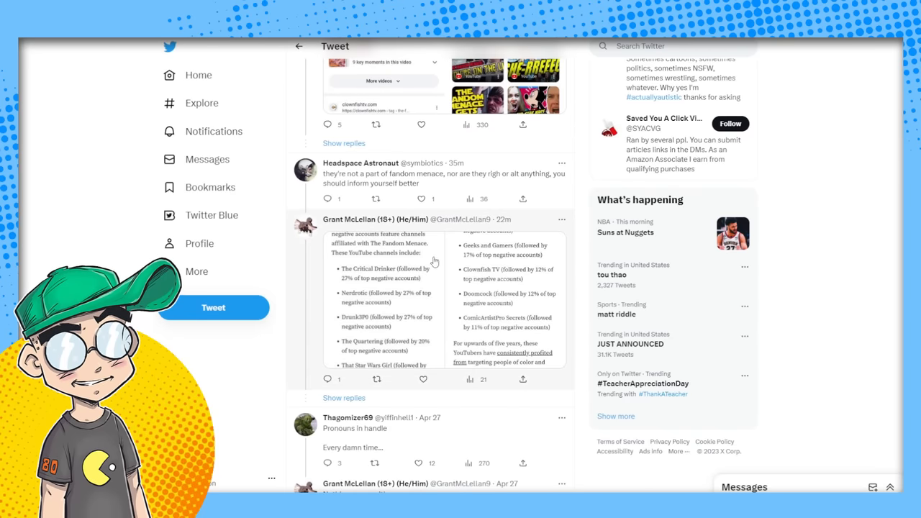
scroll(down, 3)
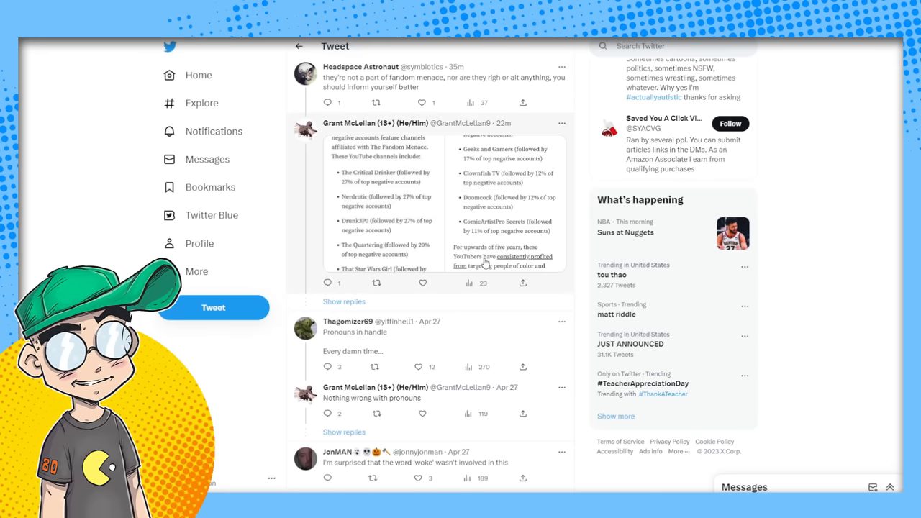
mouse_move(368, 150)
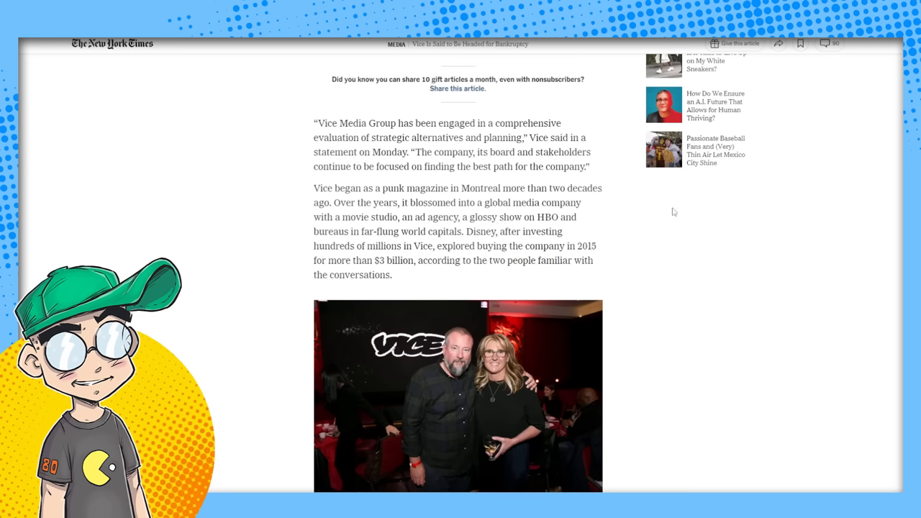
mouse_move(533, 224)
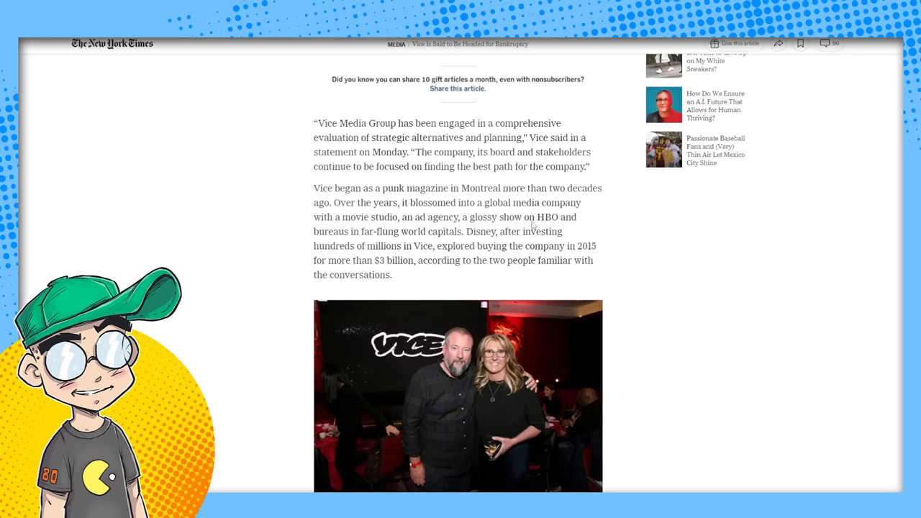
scroll(down, 3)
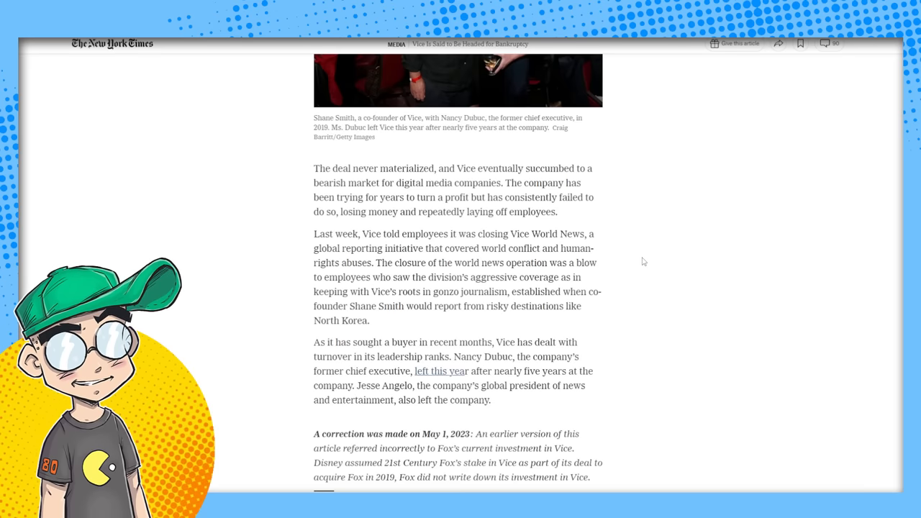
scroll(up, 3)
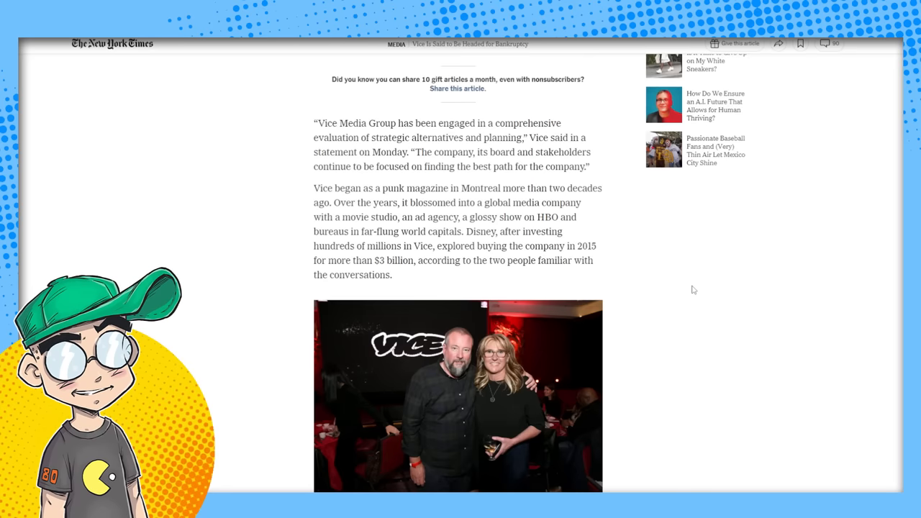
mouse_move(665, 265)
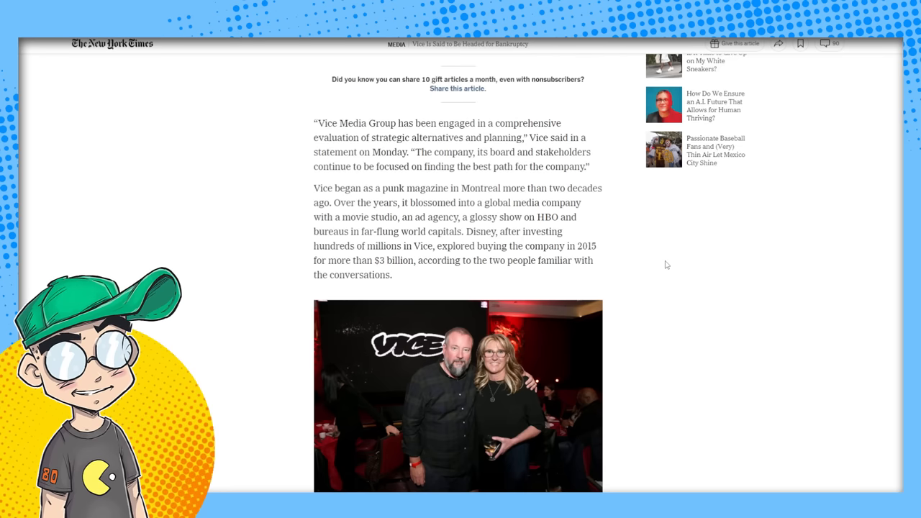
mouse_move(688, 261)
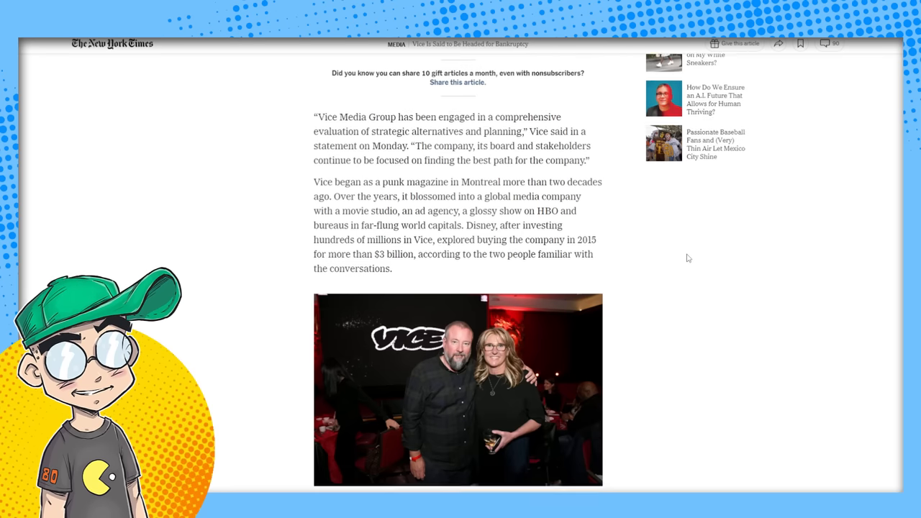
scroll(down, 3)
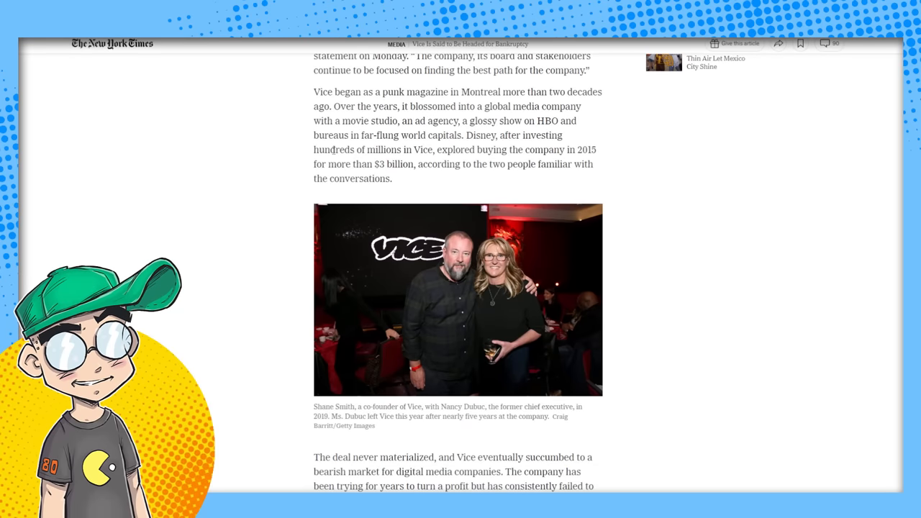
mouse_move(568, 160)
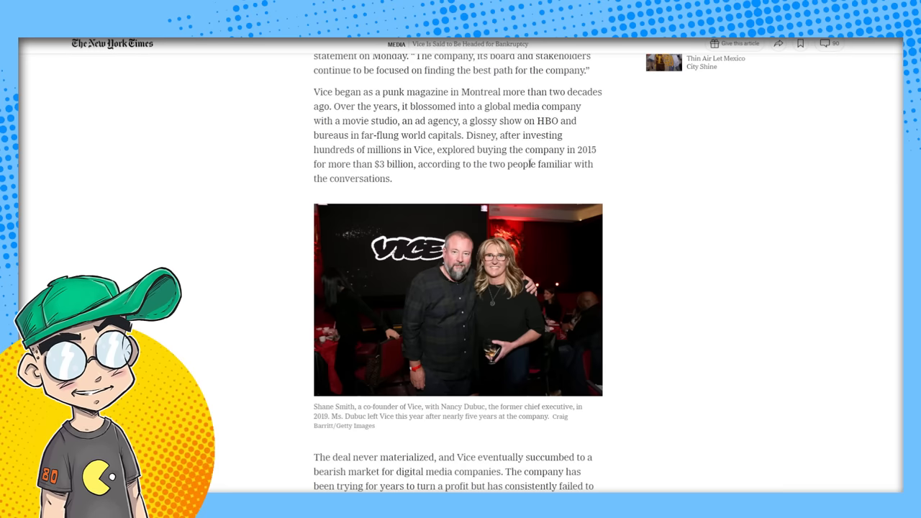
scroll(down, 3)
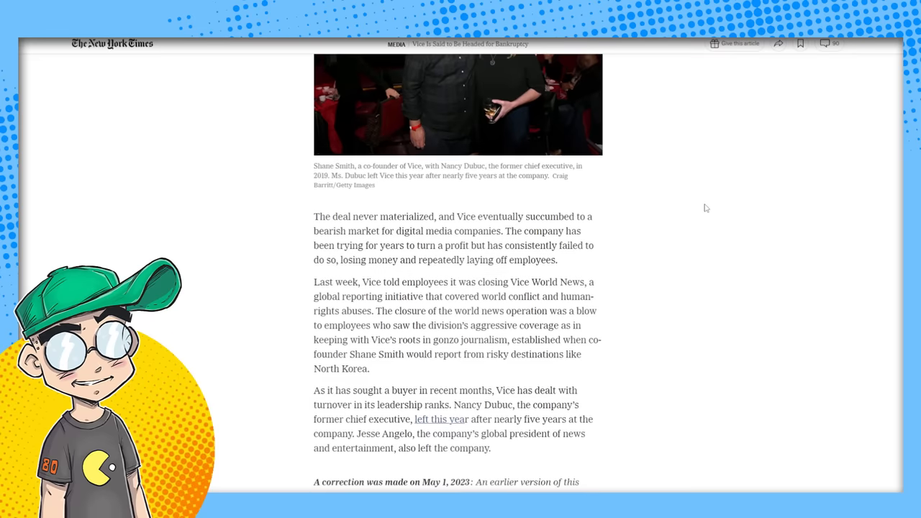
scroll(down, 3)
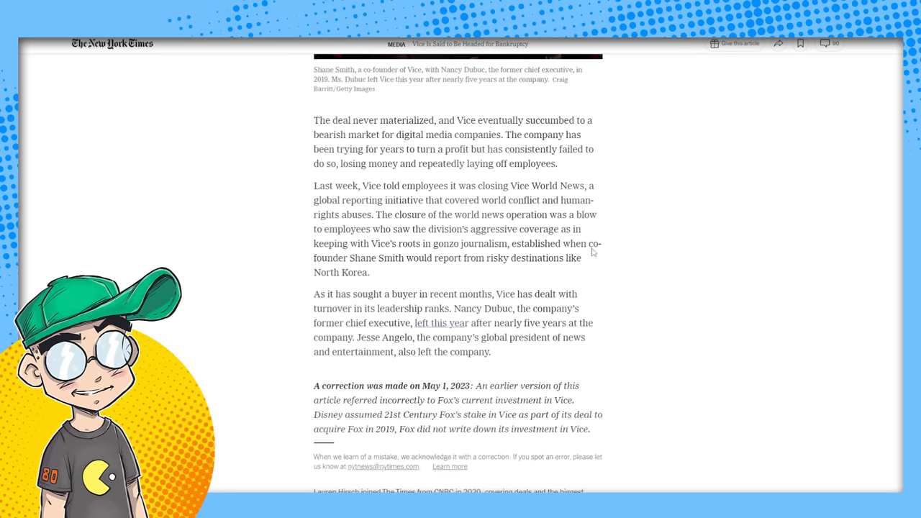
scroll(down, 3)
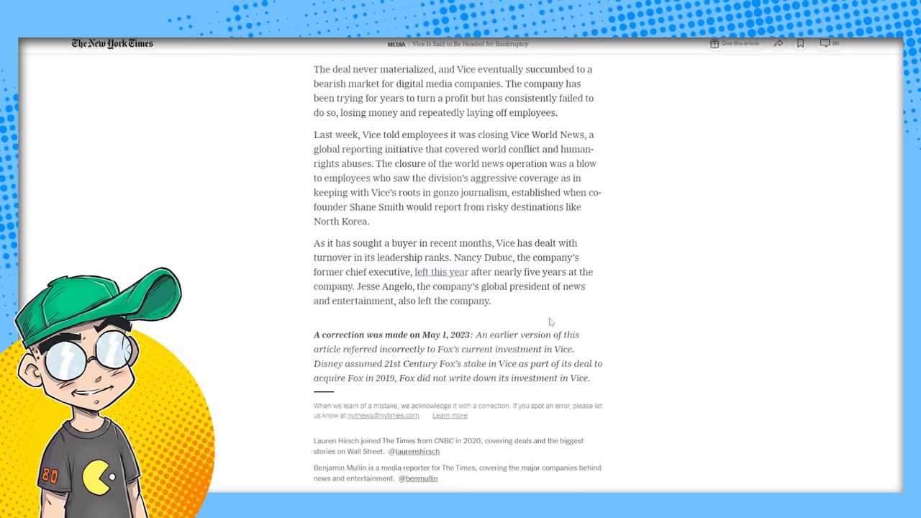
scroll(up, 3)
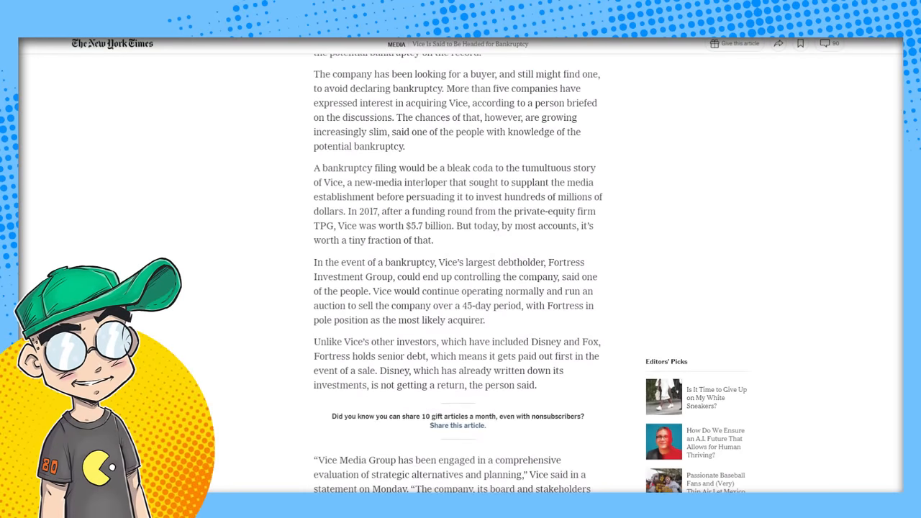
scroll(down, 3)
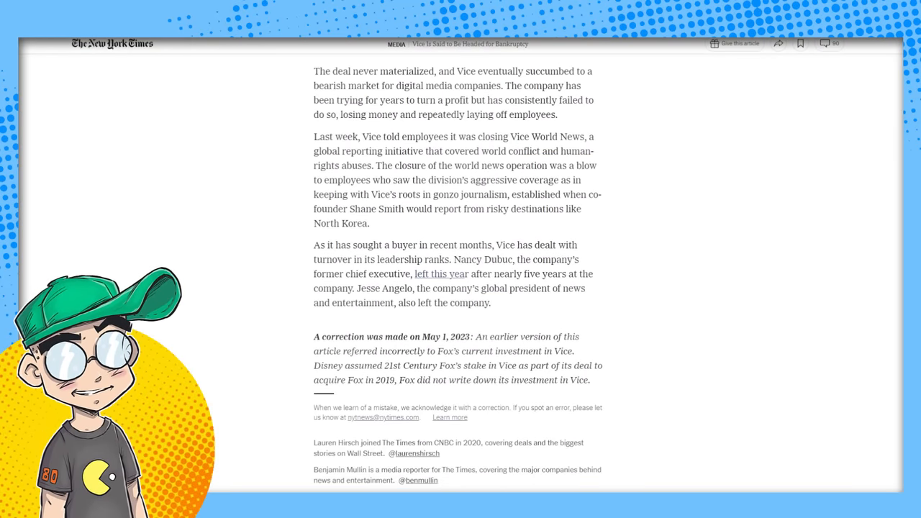
scroll(up, 3)
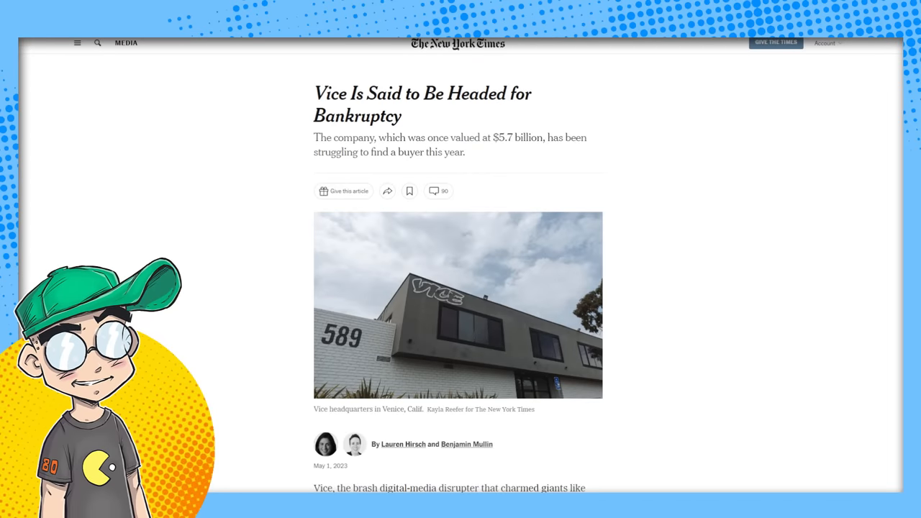
mouse_move(854, 164)
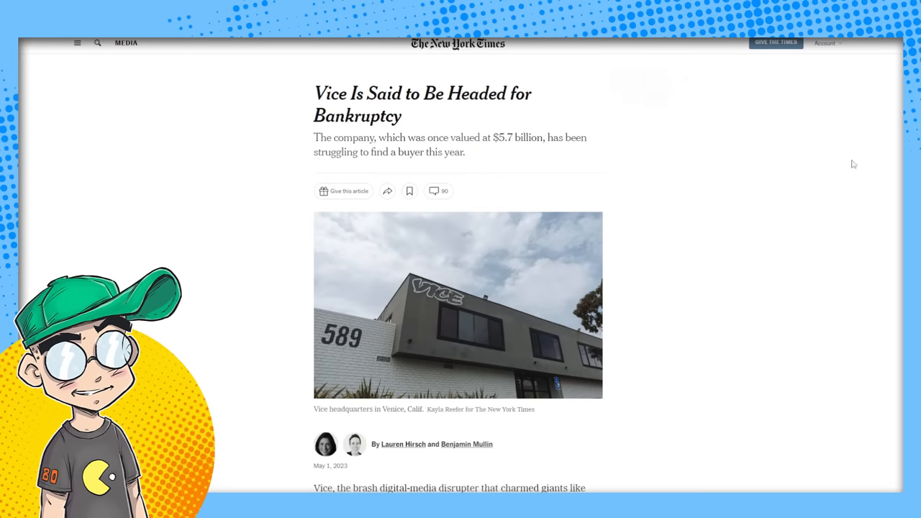
mouse_move(858, 193)
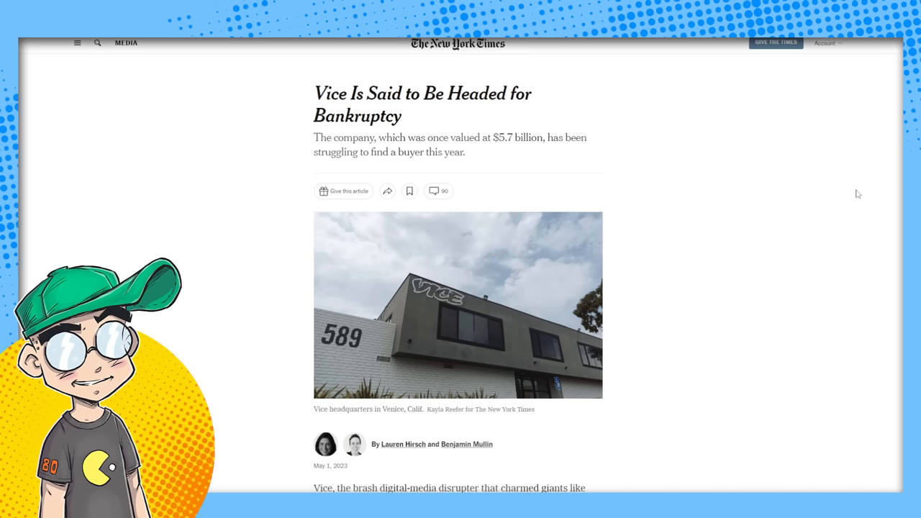
mouse_move(486, 129)
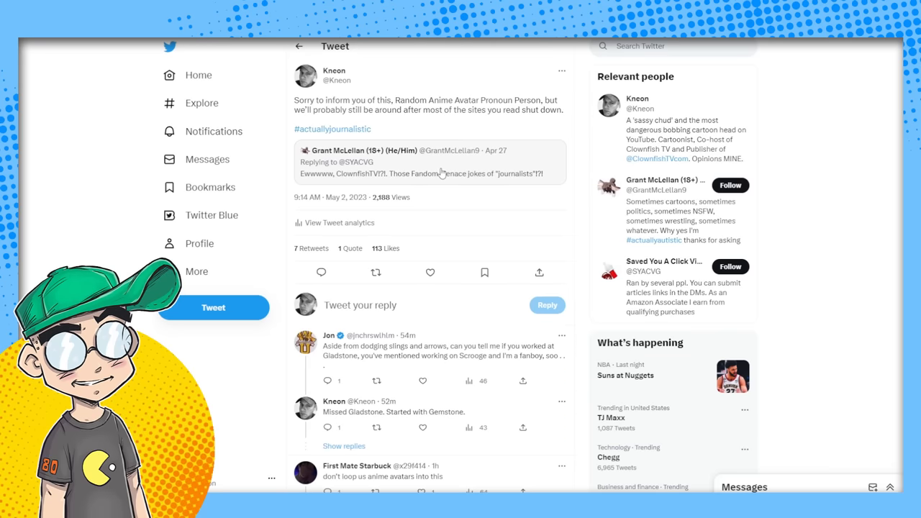
mouse_move(440, 173)
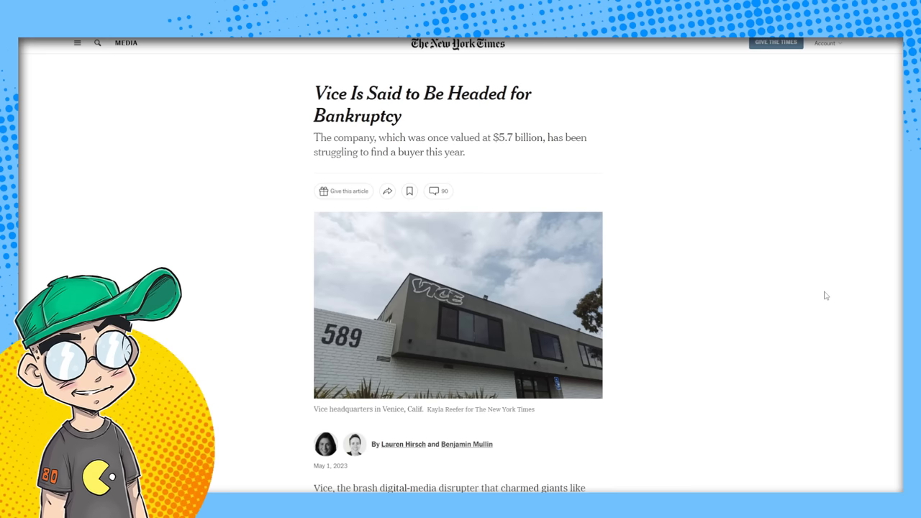
mouse_move(634, 127)
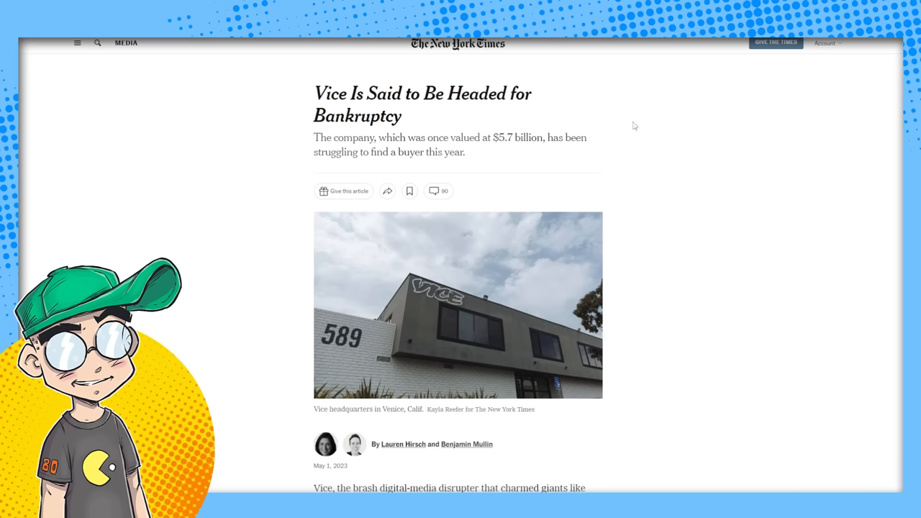
mouse_move(745, 190)
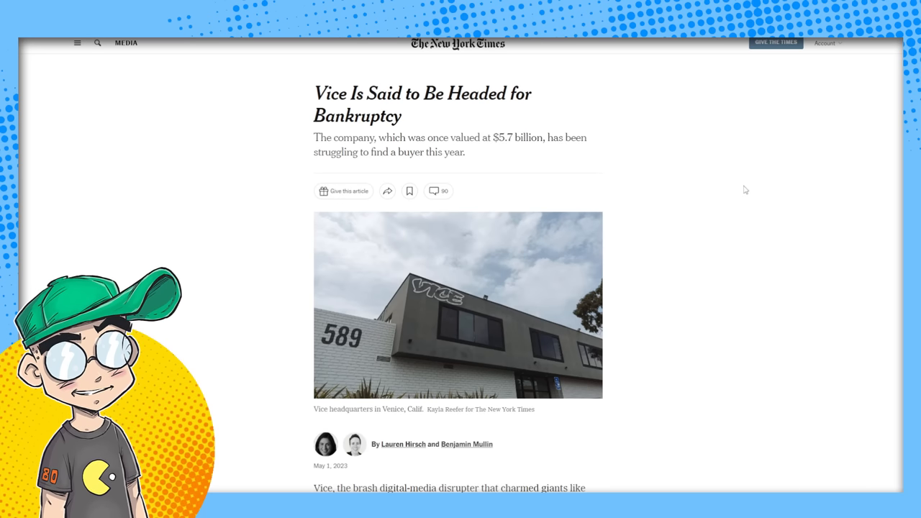
mouse_move(743, 190)
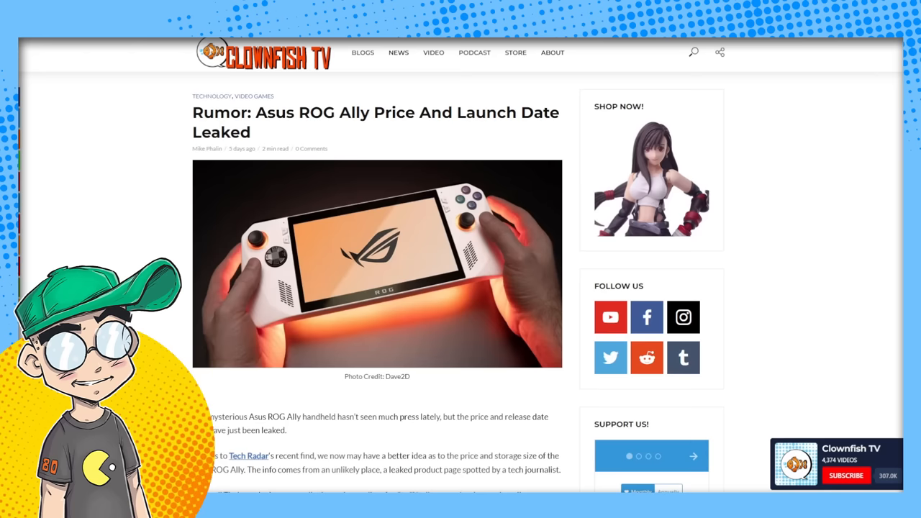
mouse_move(807, 227)
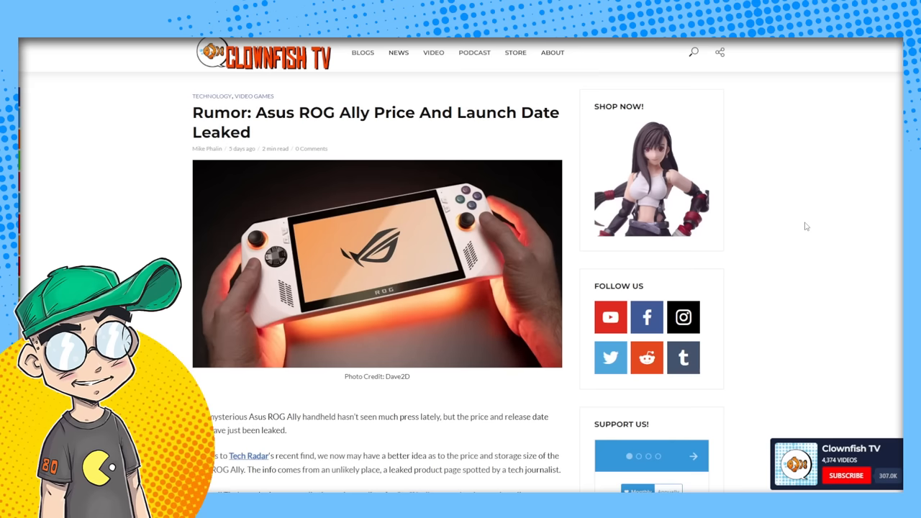
scroll(down, 3)
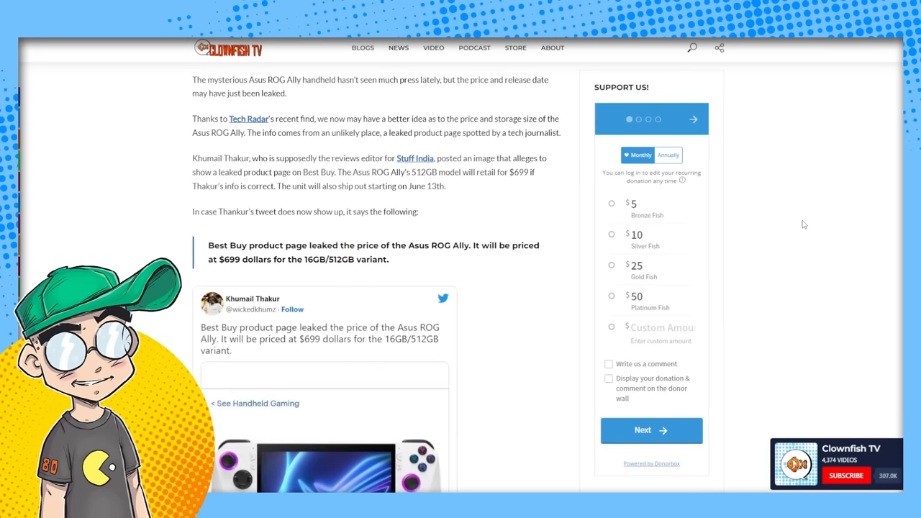
mouse_move(629, 225)
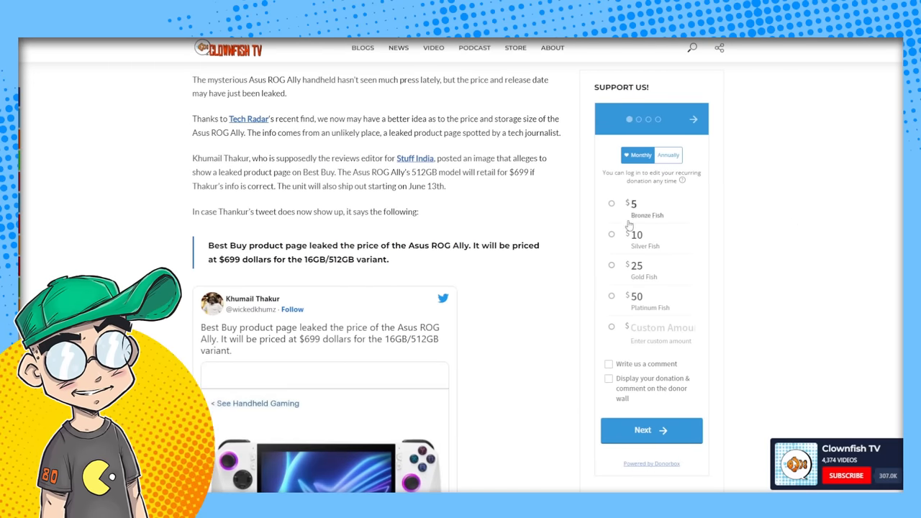
scroll(up, 3)
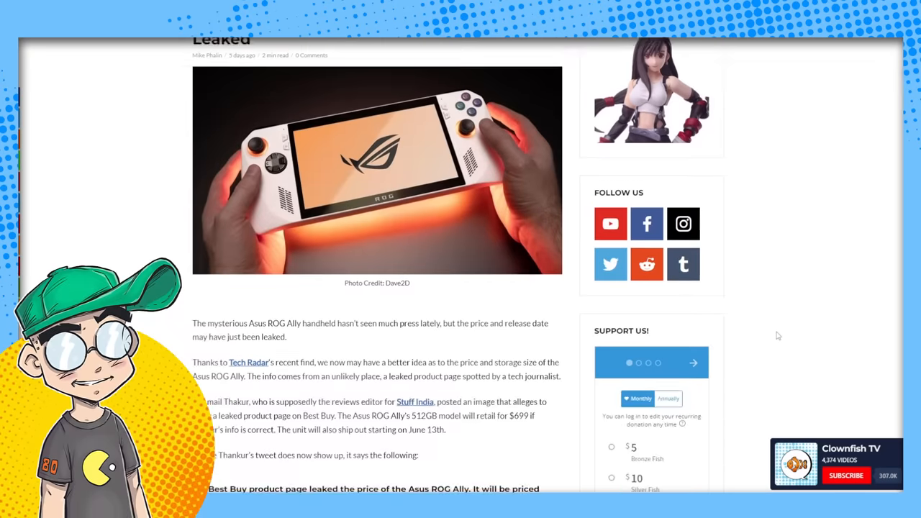
scroll(up, 3)
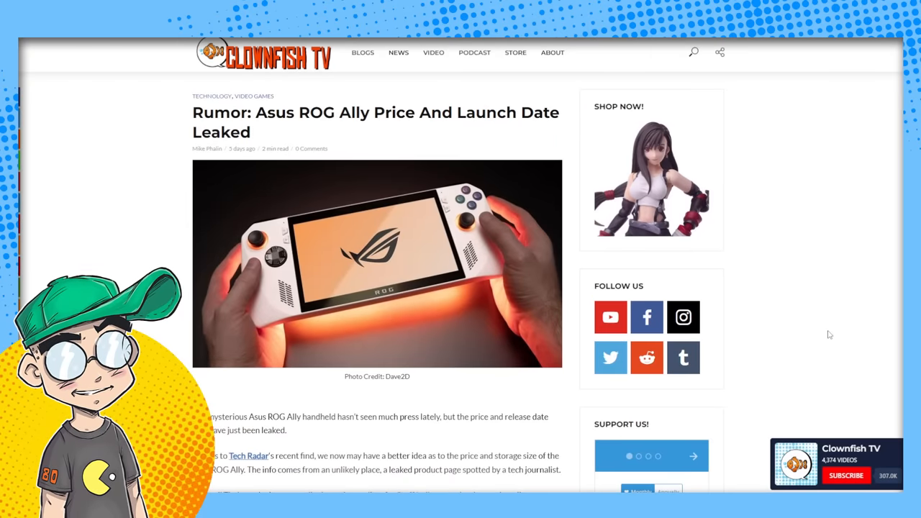